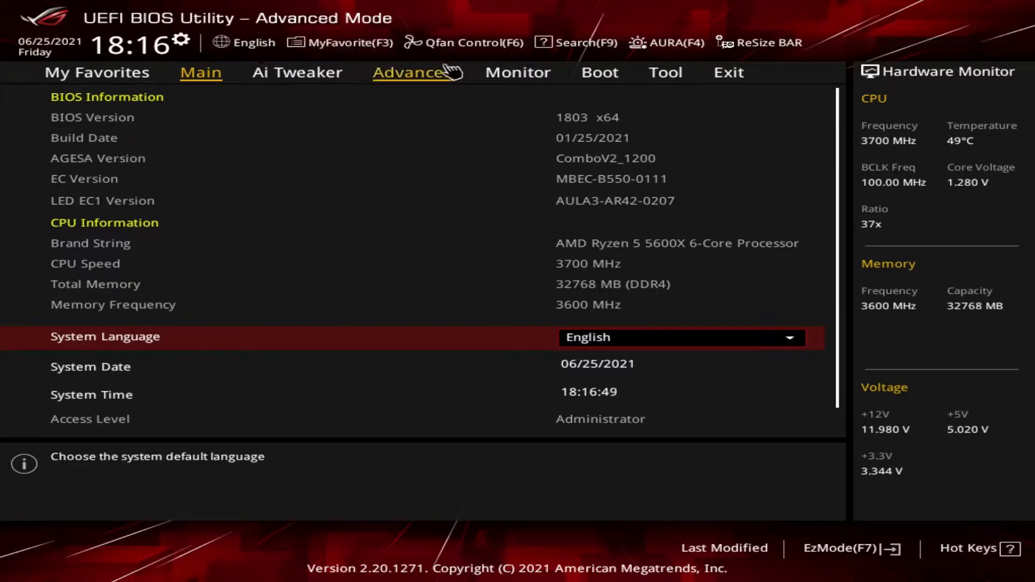
# Step: Open AMD Overclocking under the Advanced tab and accept the overclocking warning
pyautogui.click(414, 73)
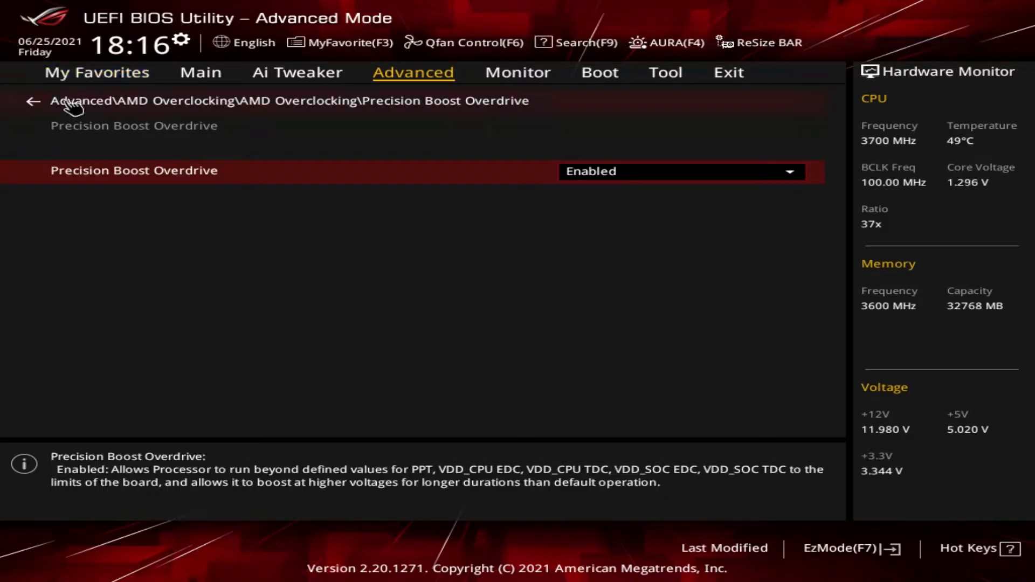
pyautogui.click(32, 101)
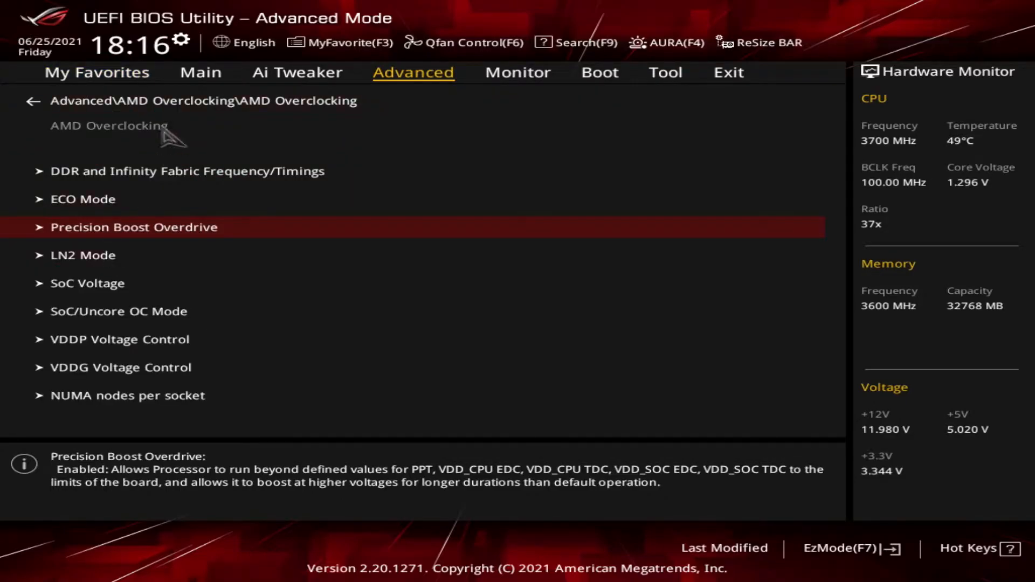
pyautogui.click(132, 227)
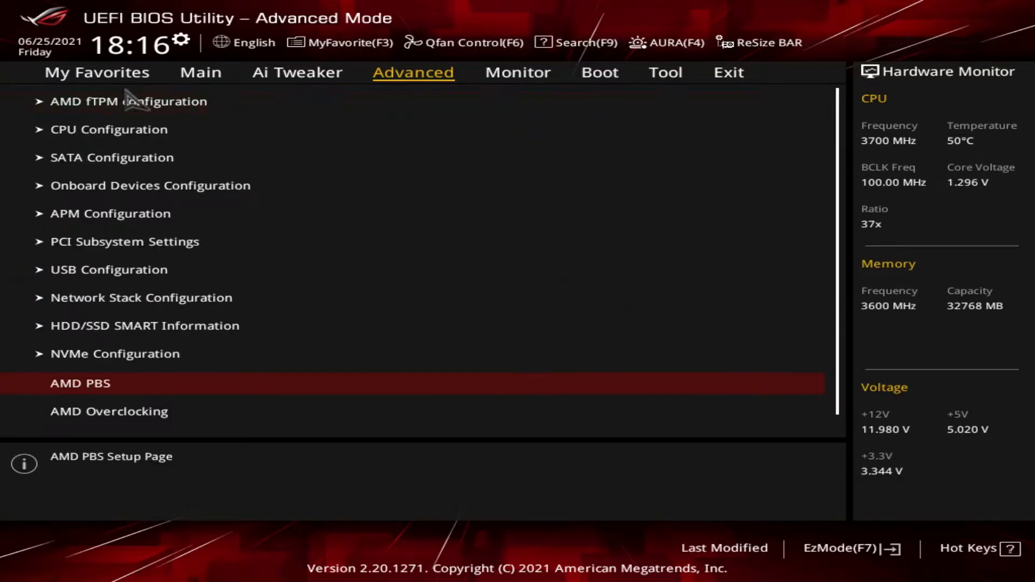
pyautogui.moveTo(141, 408)
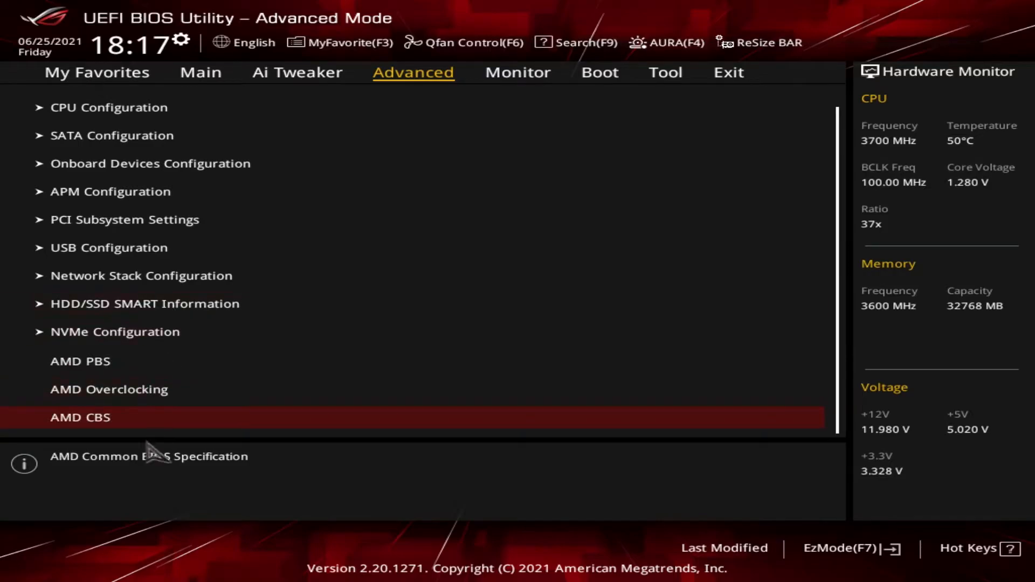
pyautogui.click(108, 389)
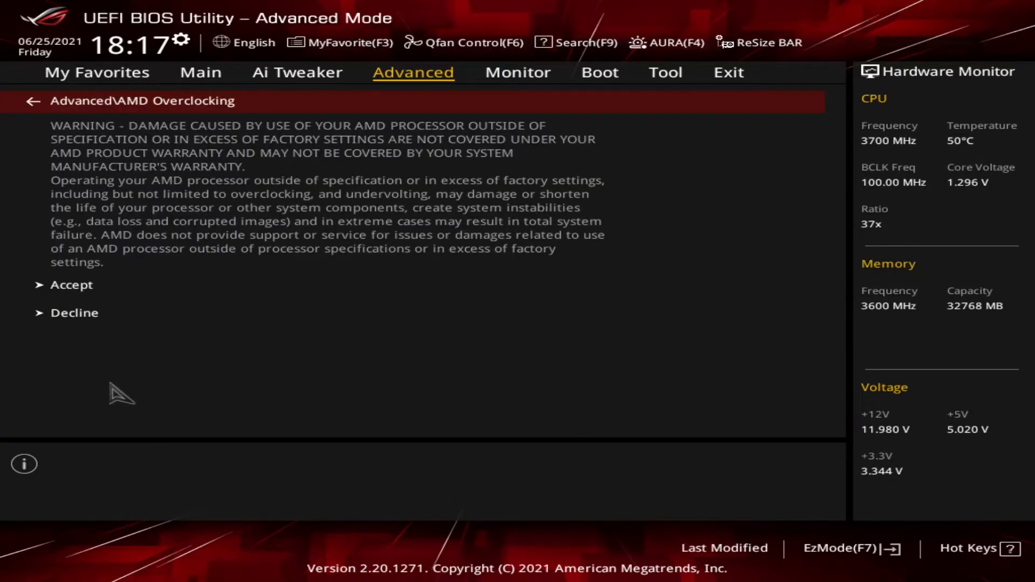
pyautogui.click(71, 285)
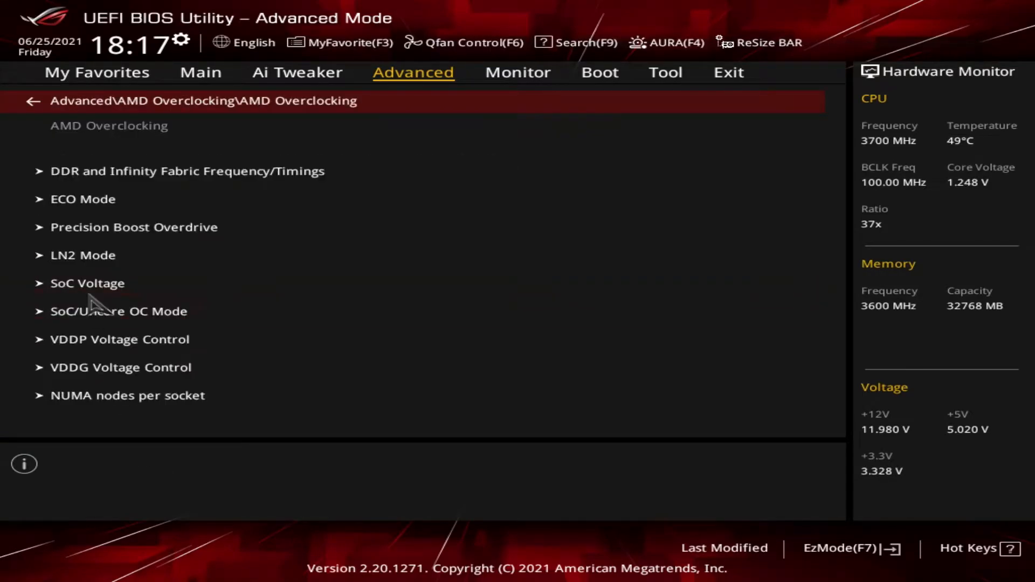
pyautogui.moveTo(171, 227)
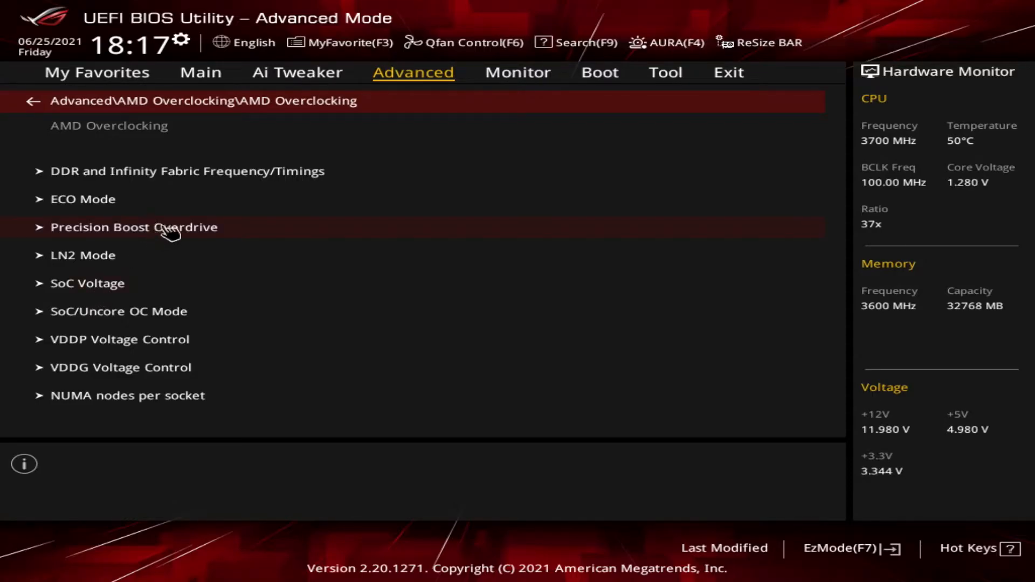
# Step: Set Precision Boost Overdrive to Enabled in its submenu dropdown
pyautogui.click(134, 227)
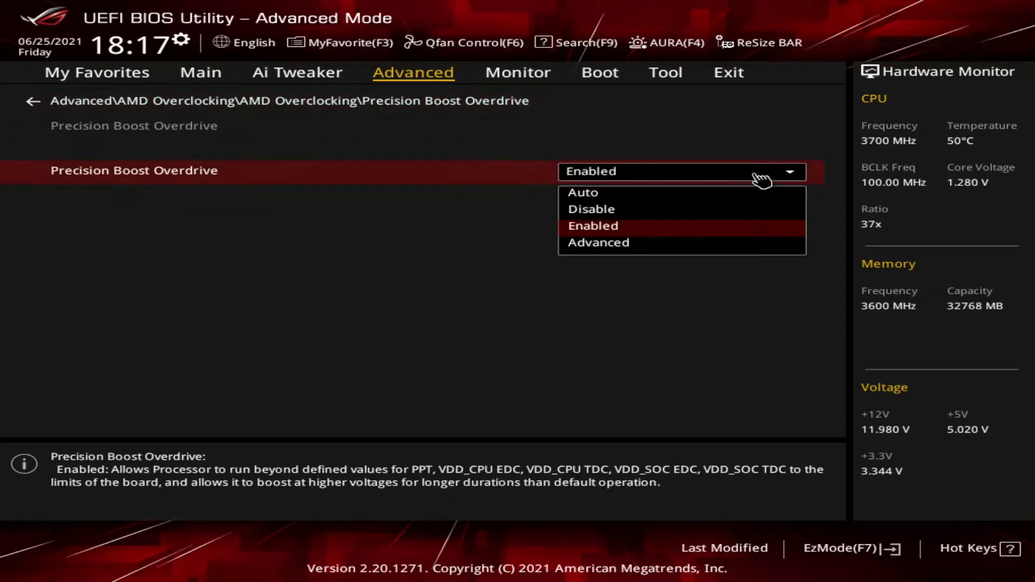
pyautogui.click(583, 192)
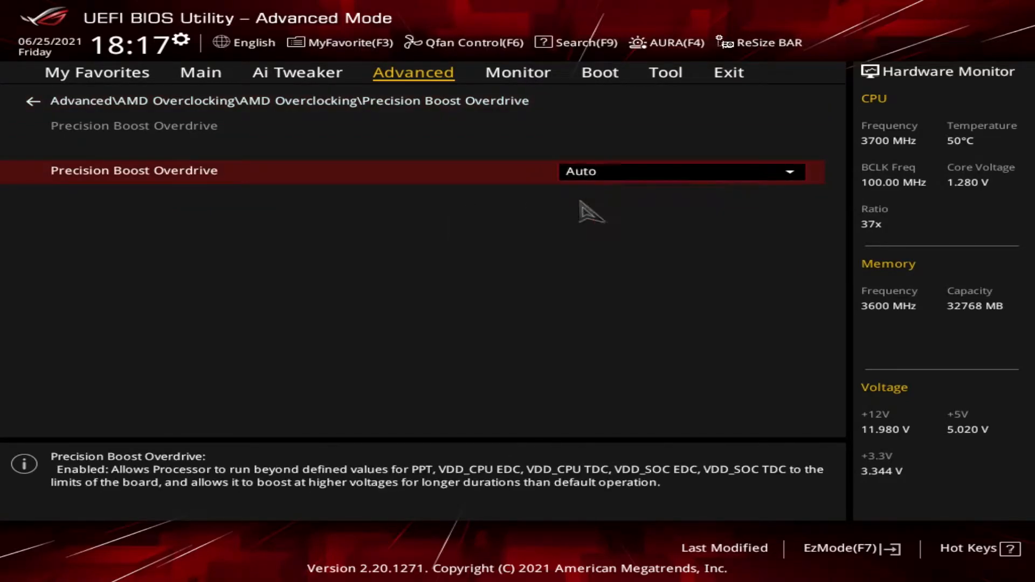
pyautogui.click(680, 171)
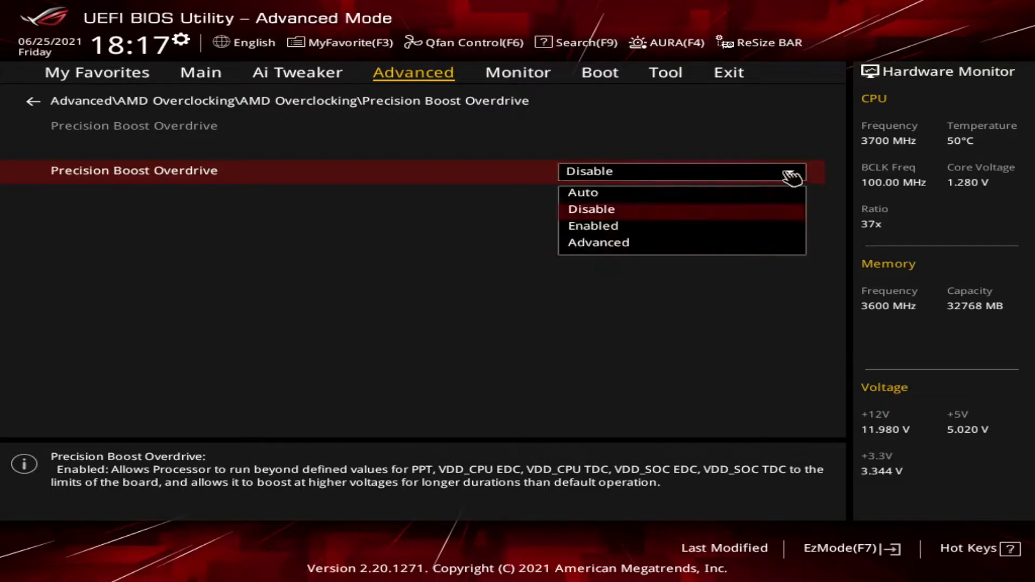
pyautogui.click(593, 226)
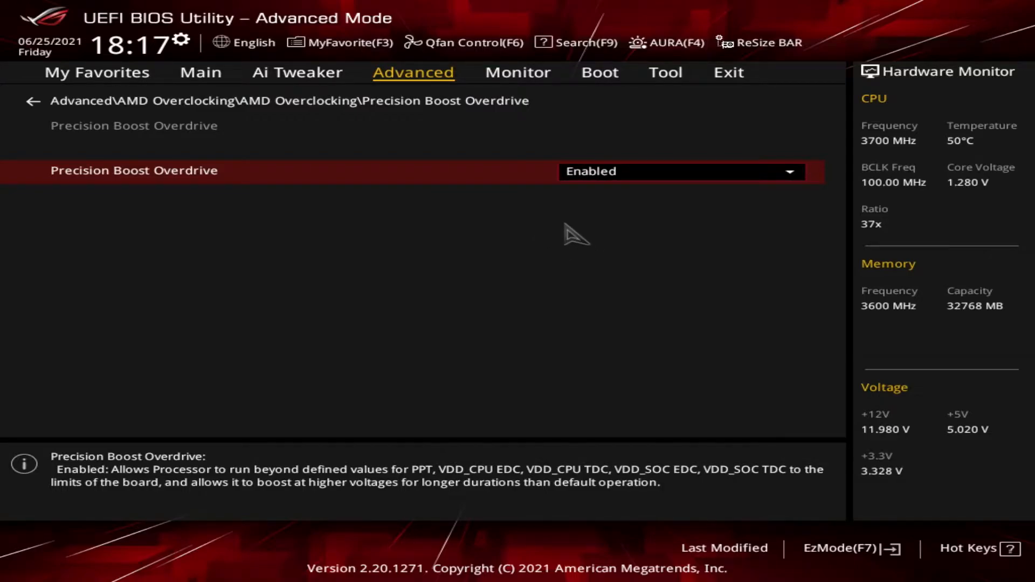
pyautogui.moveTo(297, 73)
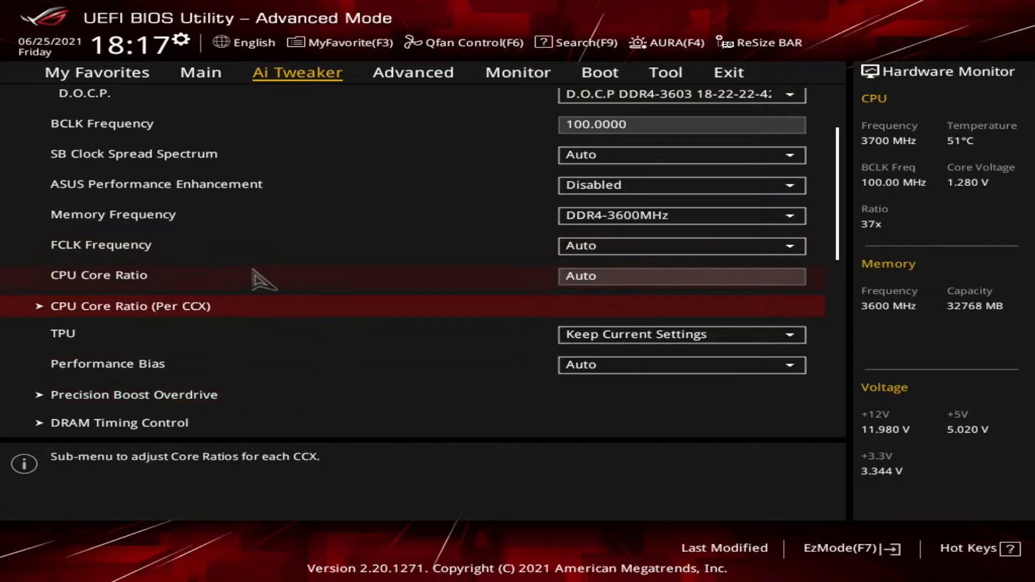
# Step: In Ai Tweaker's Precision Boost Overdrive submenu, select Enabled from the dropdown
pyautogui.scroll(3)
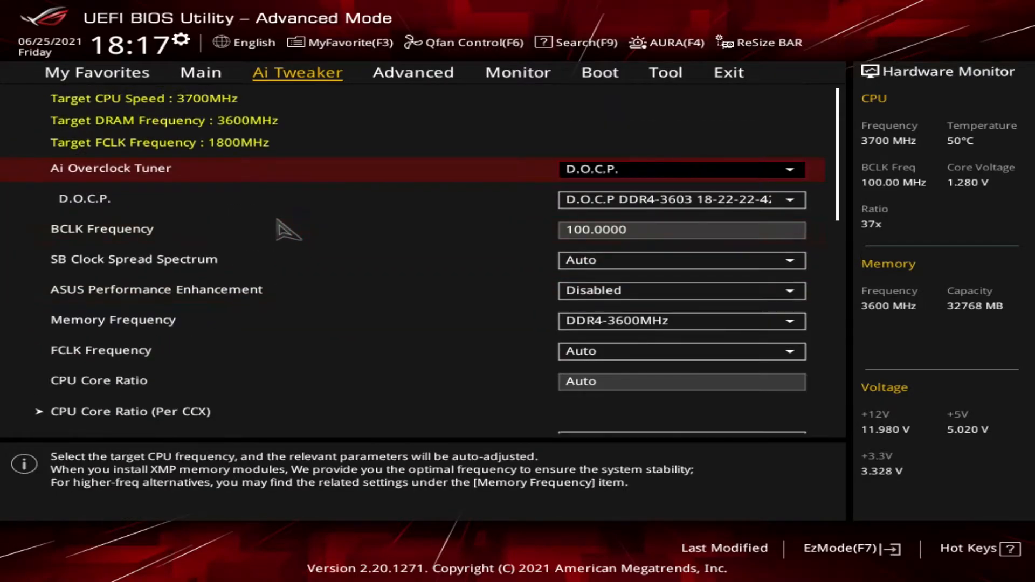
pyautogui.scroll(-3)
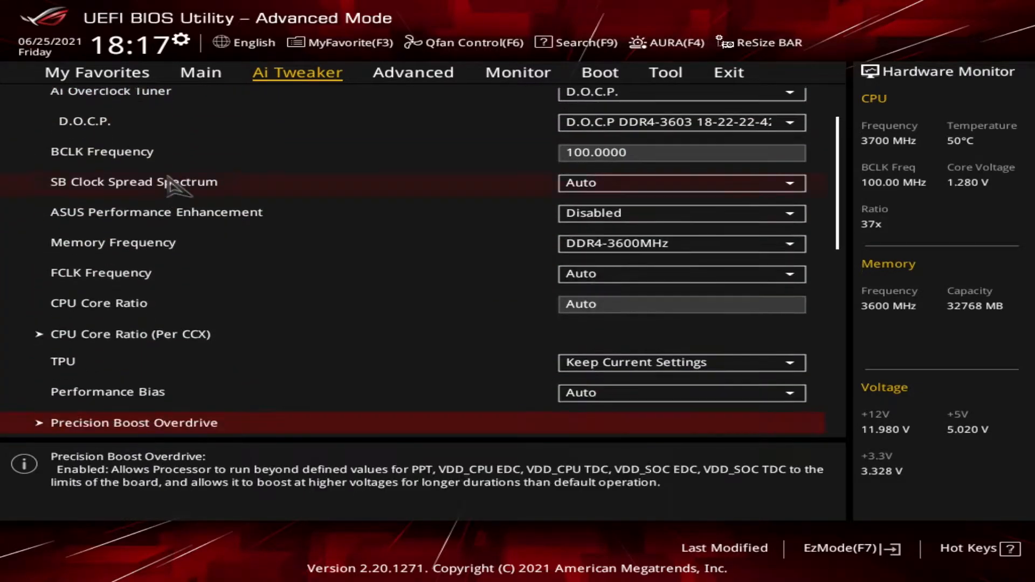
pyautogui.scroll(-3)
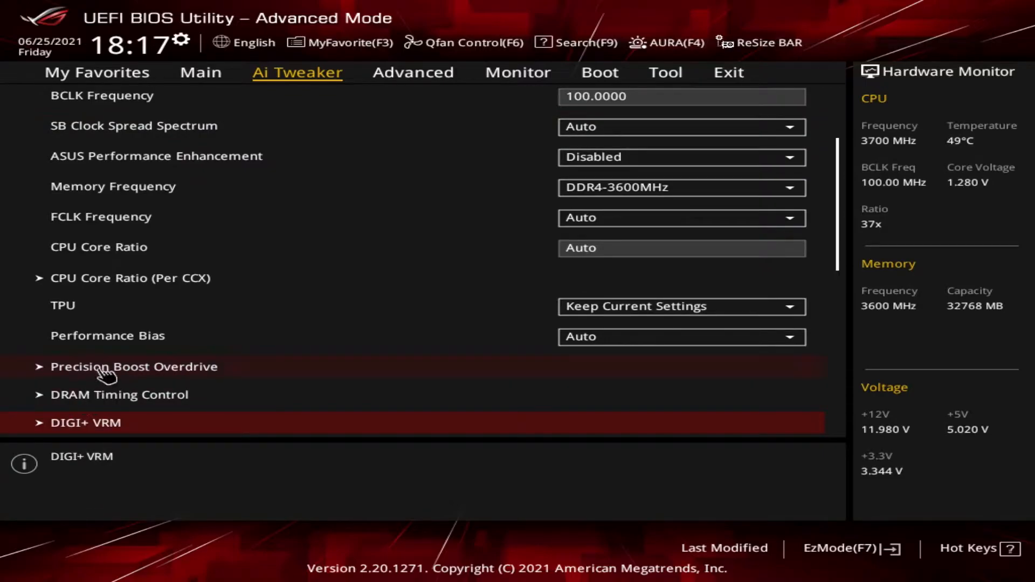
pyautogui.click(134, 367)
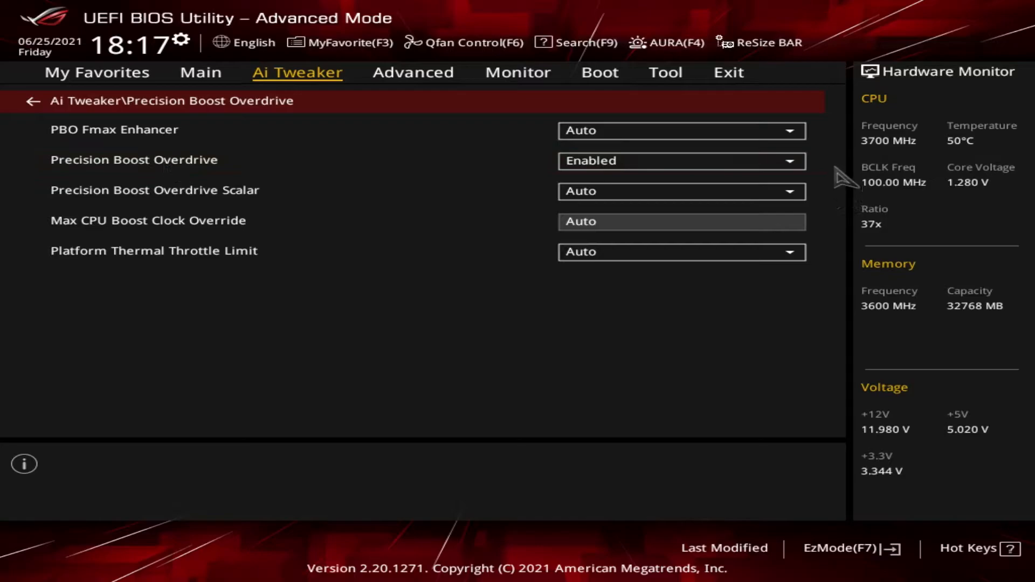
pyautogui.click(681, 160)
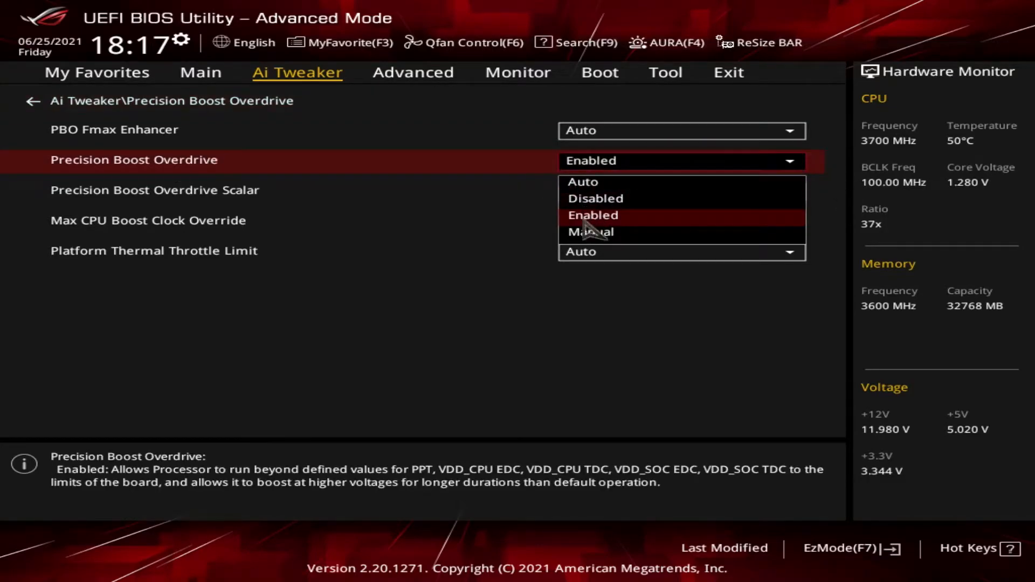
pyautogui.moveTo(792, 177)
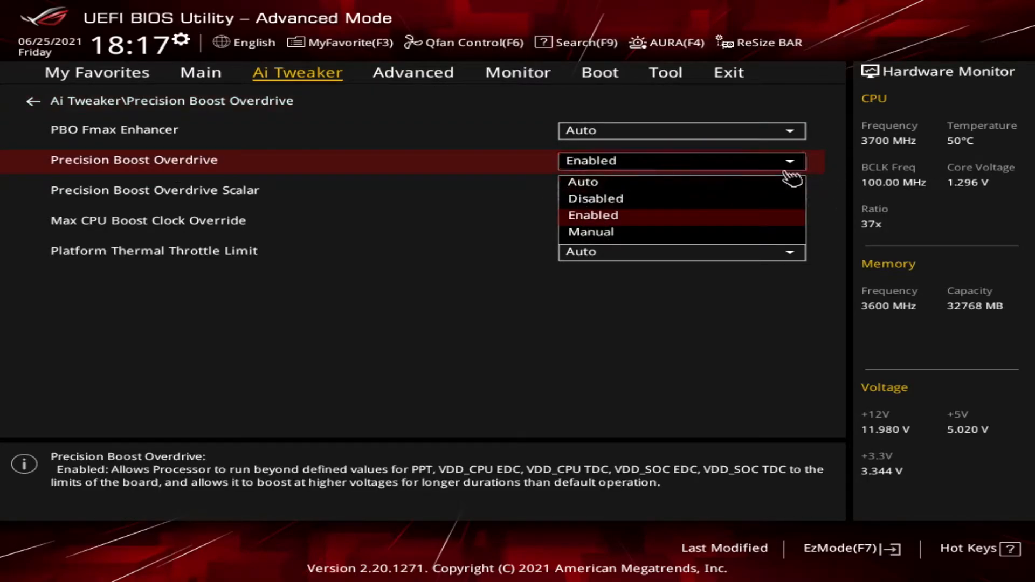
pyautogui.click(592, 215)
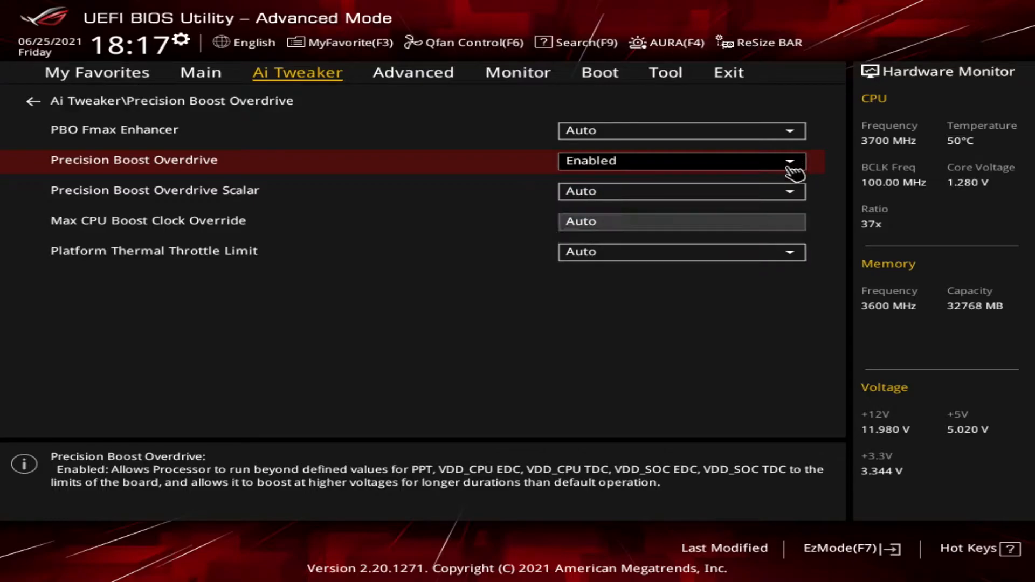
pyautogui.moveTo(497, 280)
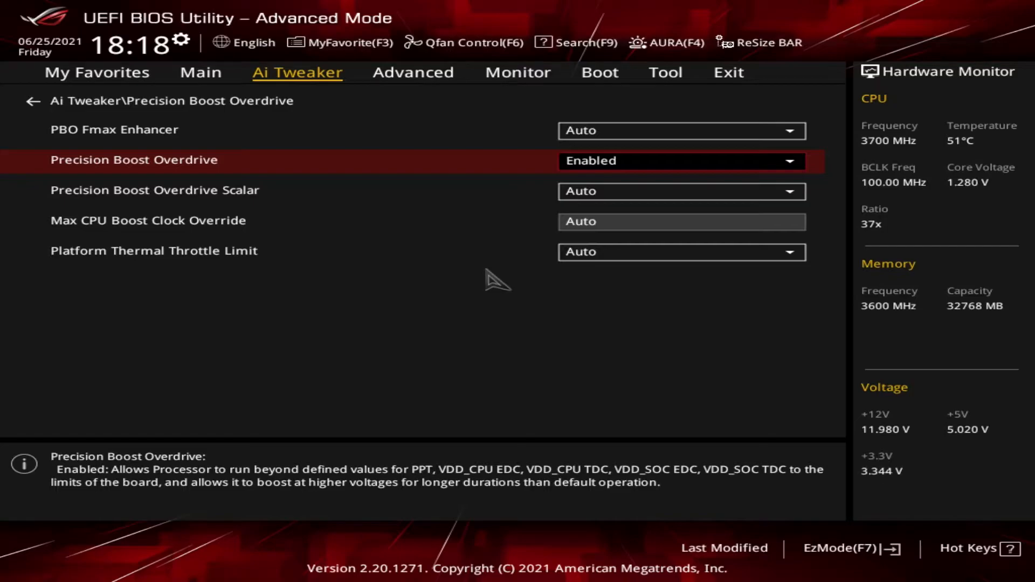
pyautogui.moveTo(474, 310)
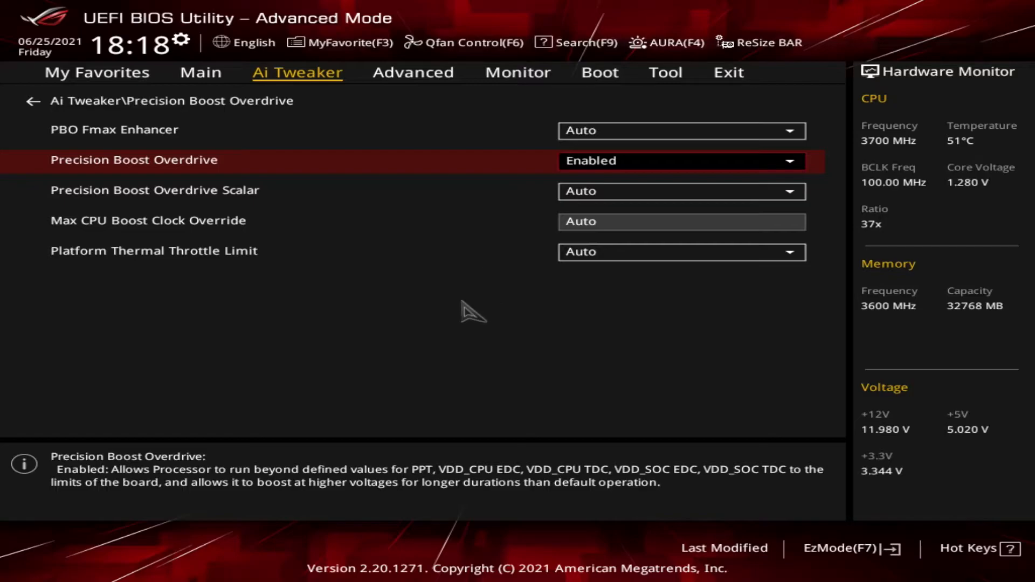
pyautogui.moveTo(525, 347)
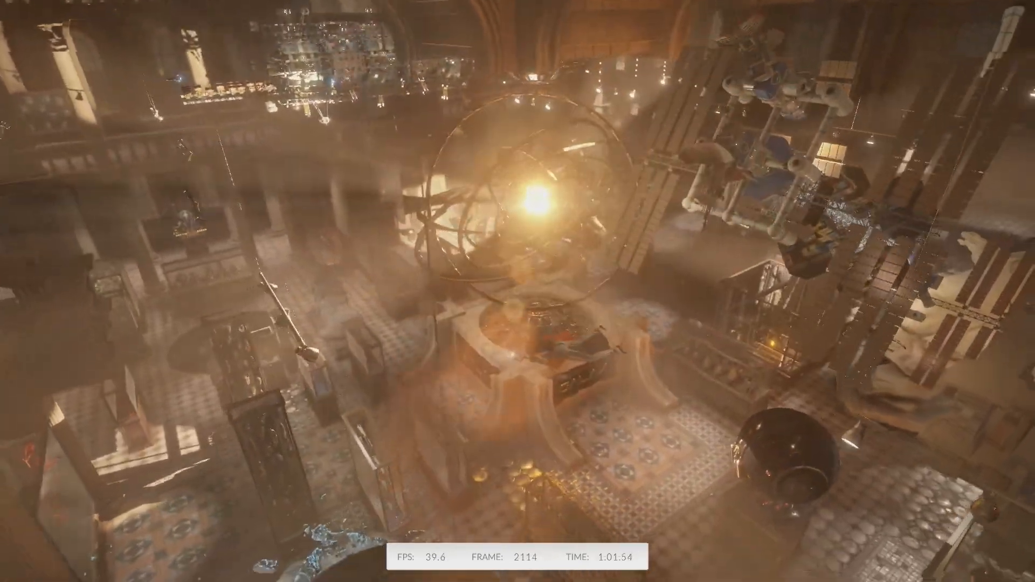
pyautogui.moveTo(518, 291)
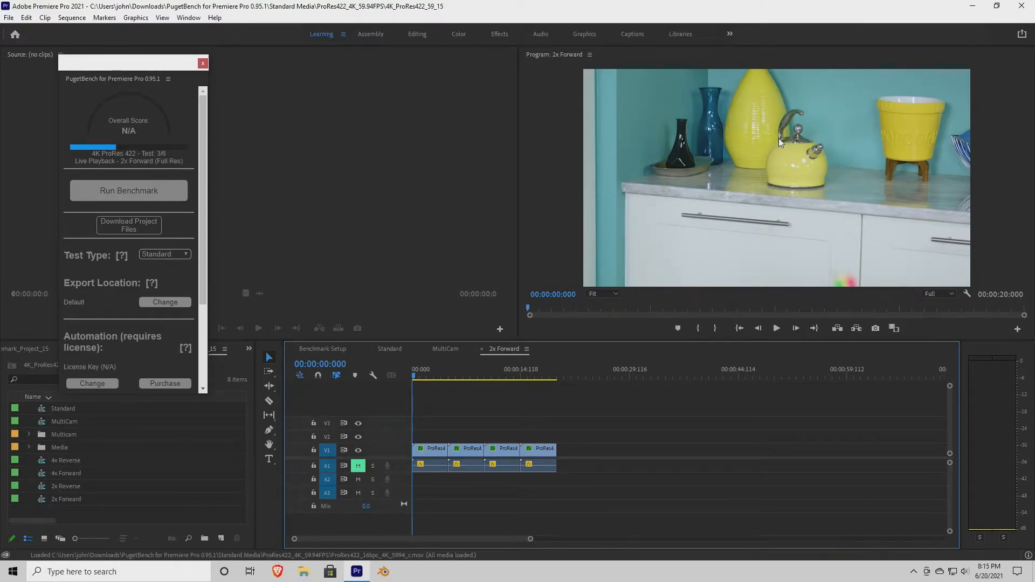
# Step: Let PugetBench test 3, 2x Forward playback of the 4K ProRes 422 clip, keep running
pyautogui.click(777, 329)
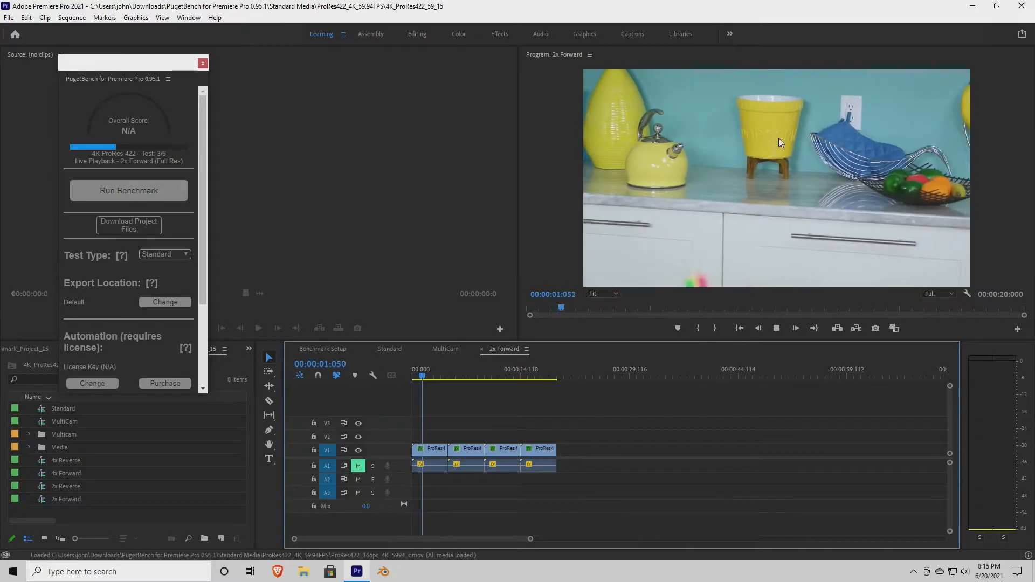